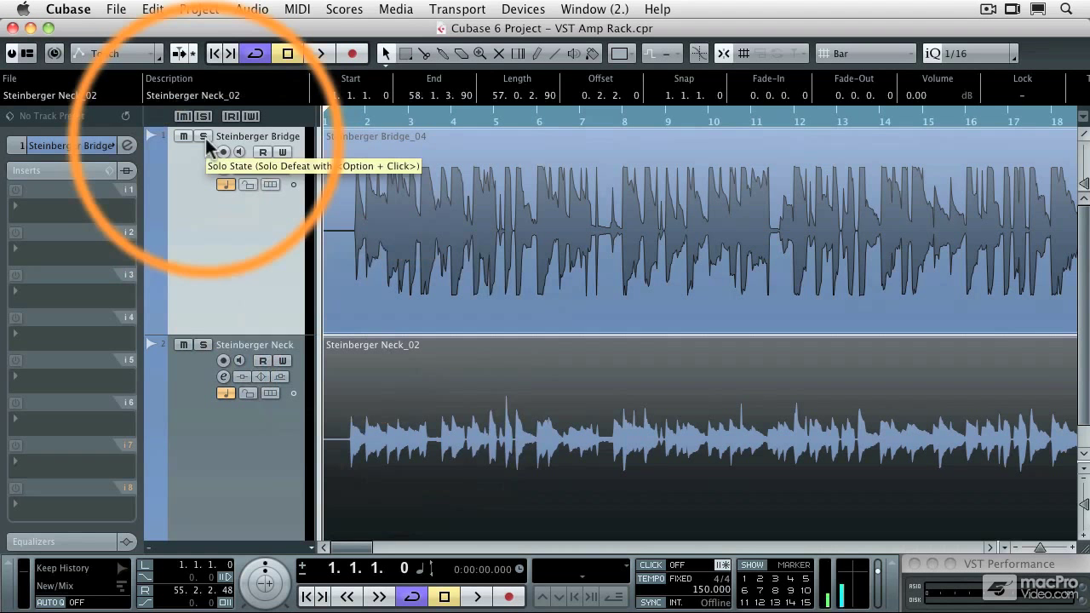
# - Solo the Steinberger Bridge track and play it back briefly before stopping
pyautogui.click(203, 135)
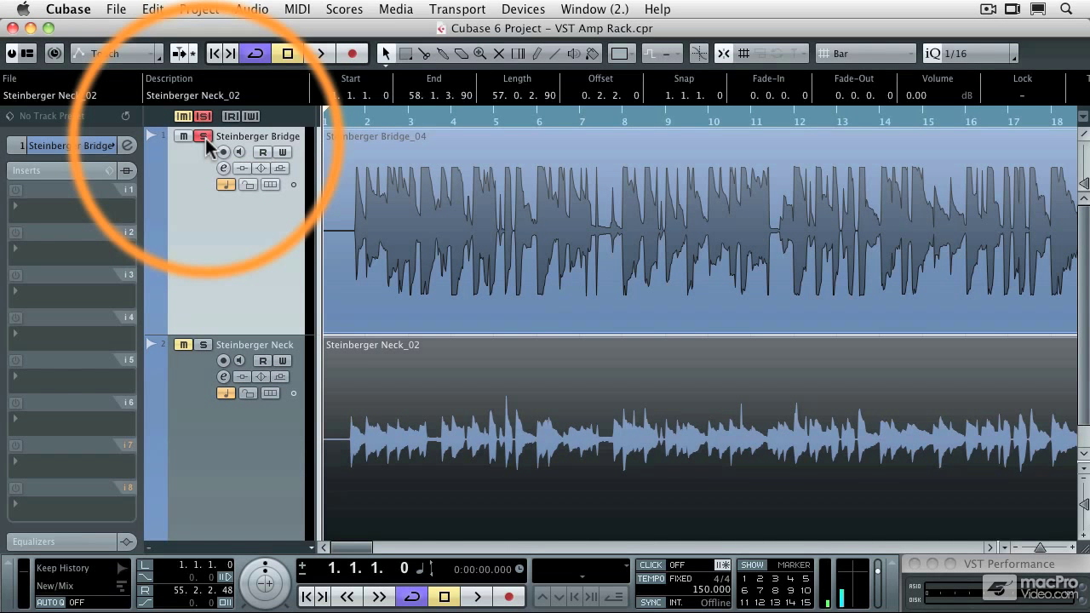
pyautogui.click(321, 53)
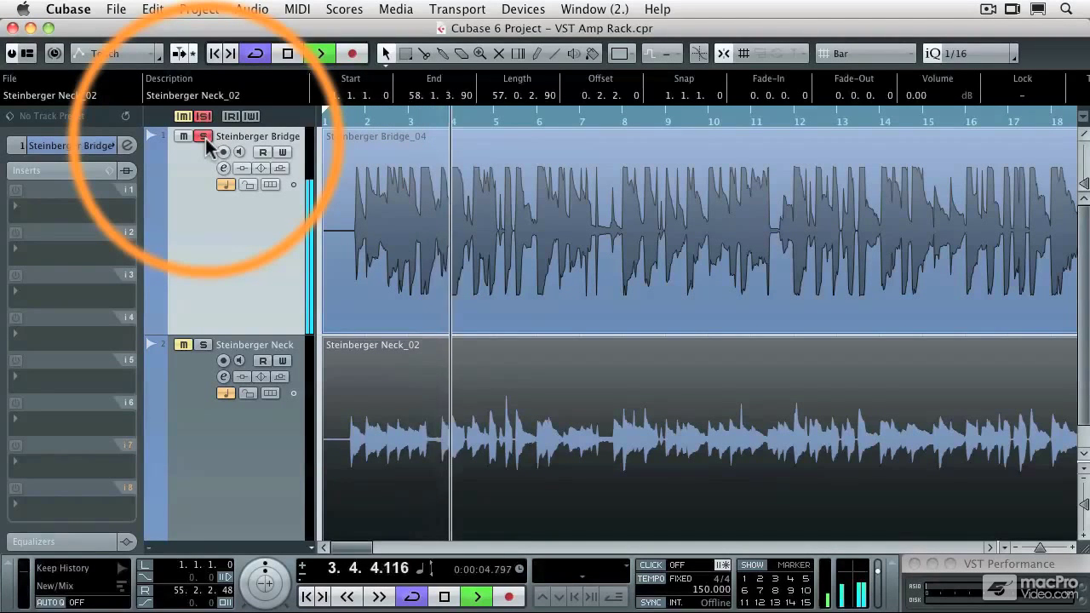
pyautogui.click(321, 52)
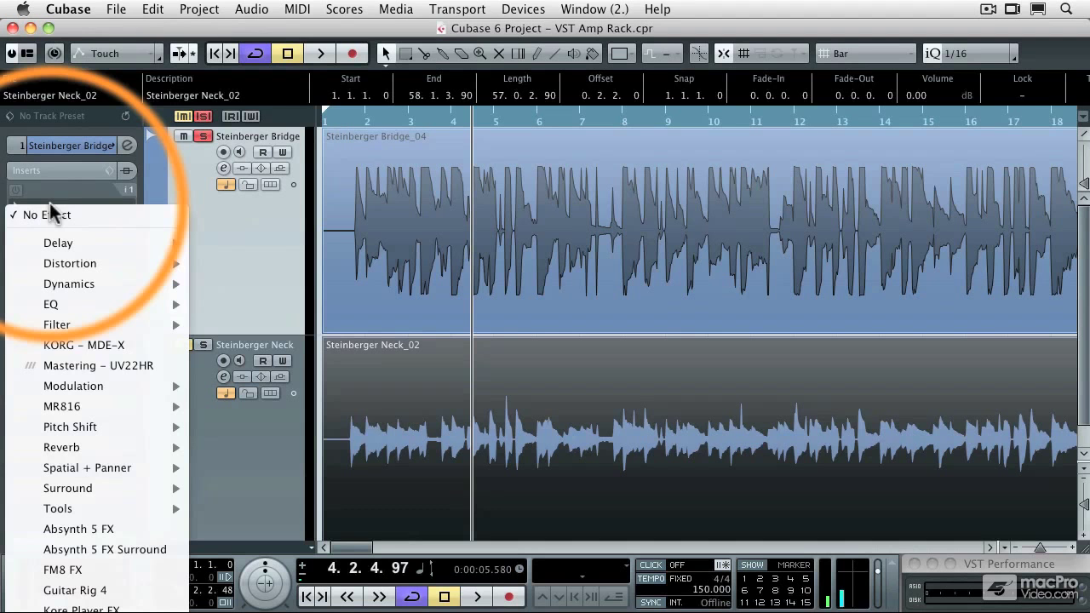
pyautogui.moveTo(70, 263)
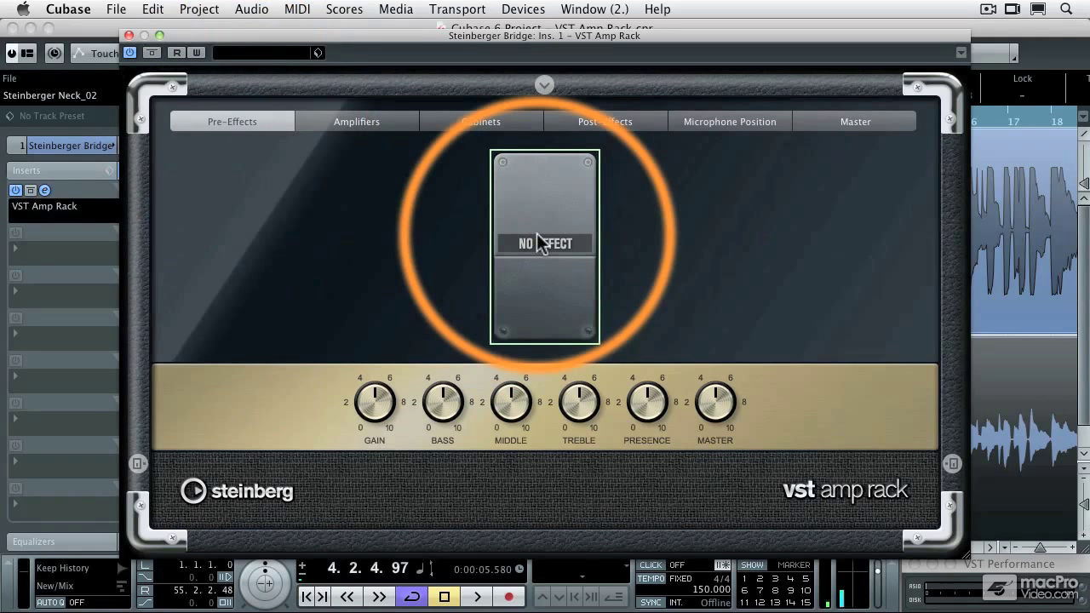
pyautogui.moveTo(468, 245)
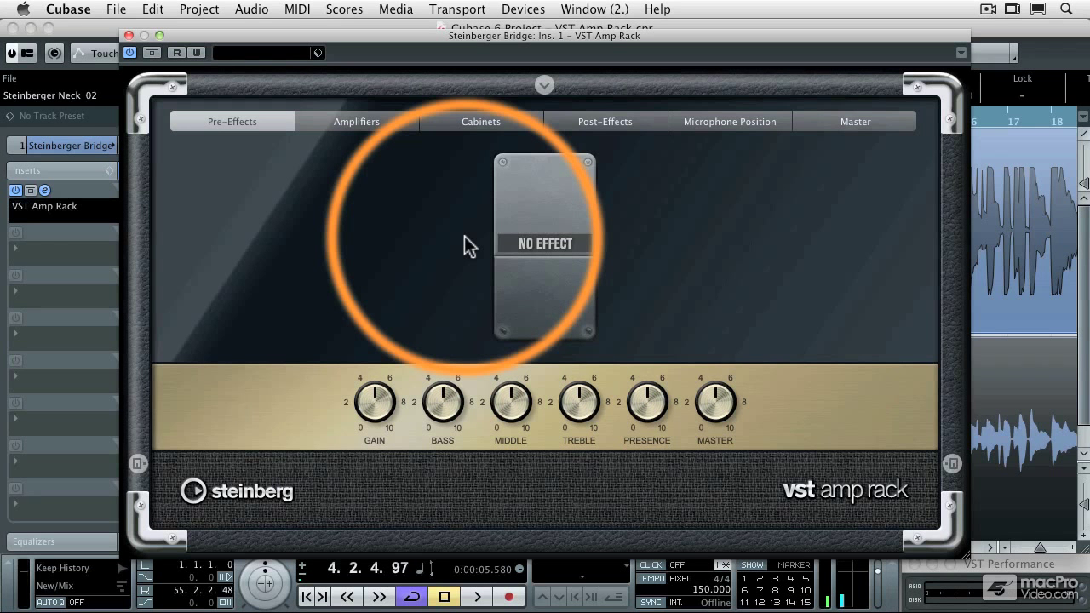
# - Start playback and put a Compressor pedal in the amp rack's Pre-Effects slot
pyautogui.click(476, 596)
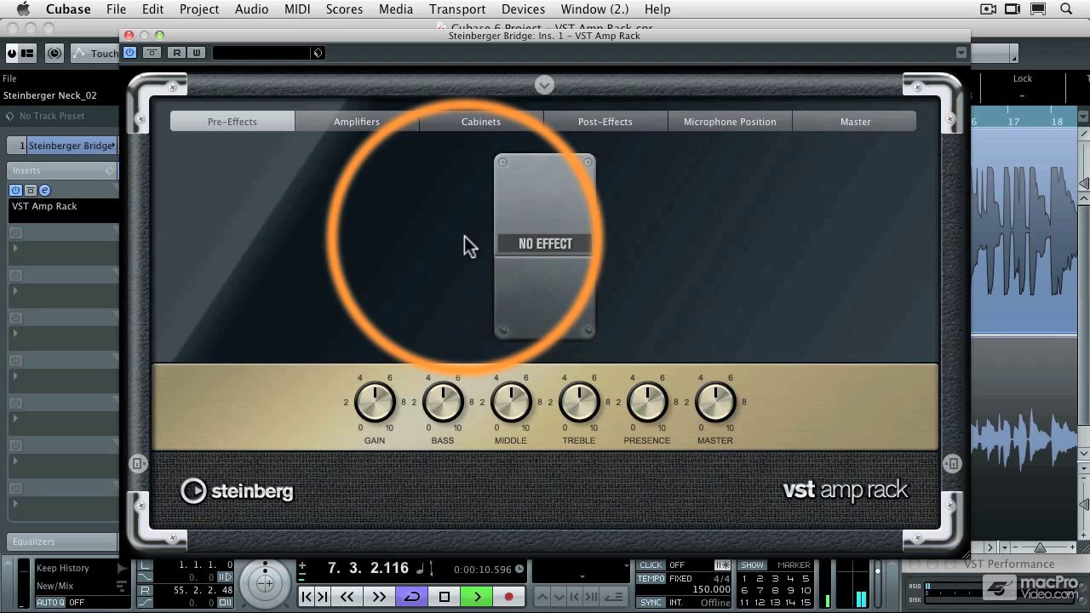
pyautogui.click(544, 243)
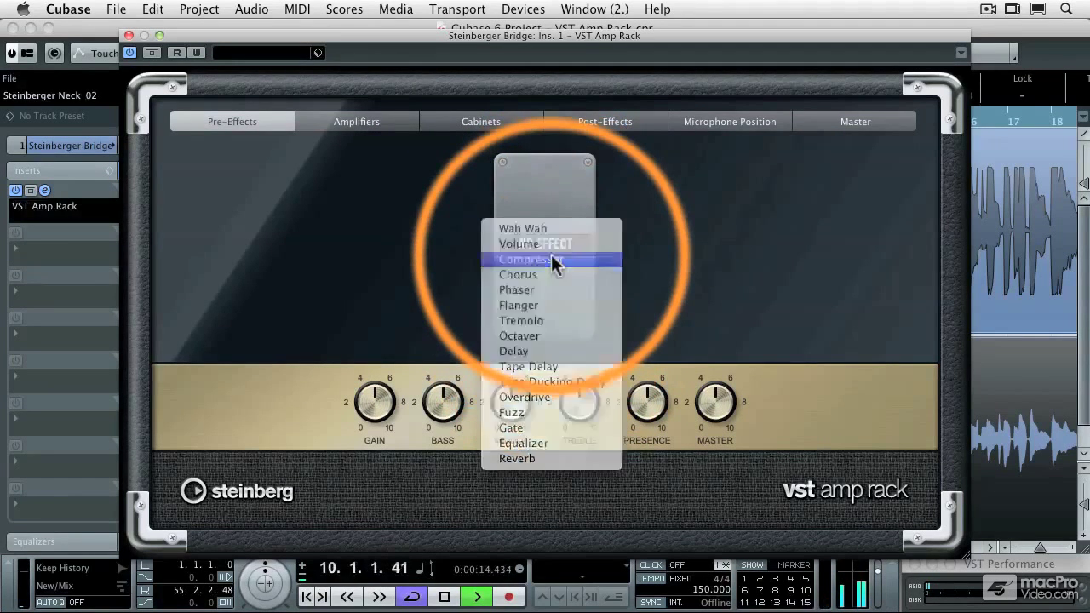
pyautogui.click(531, 258)
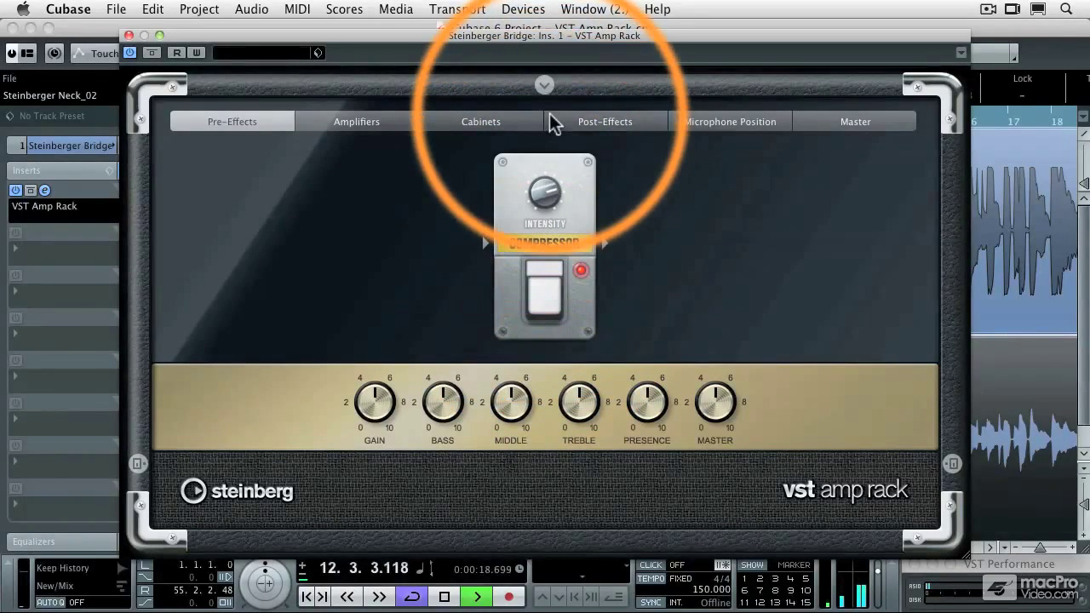
pyautogui.moveTo(544, 198); pyautogui.dragTo(544, 179)
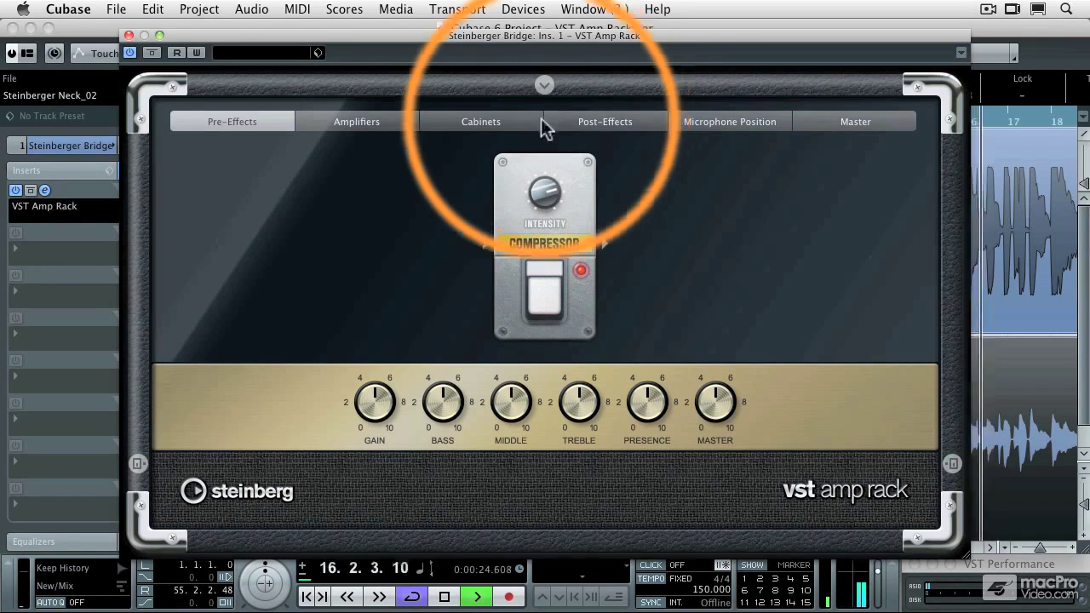
pyautogui.click(356, 121)
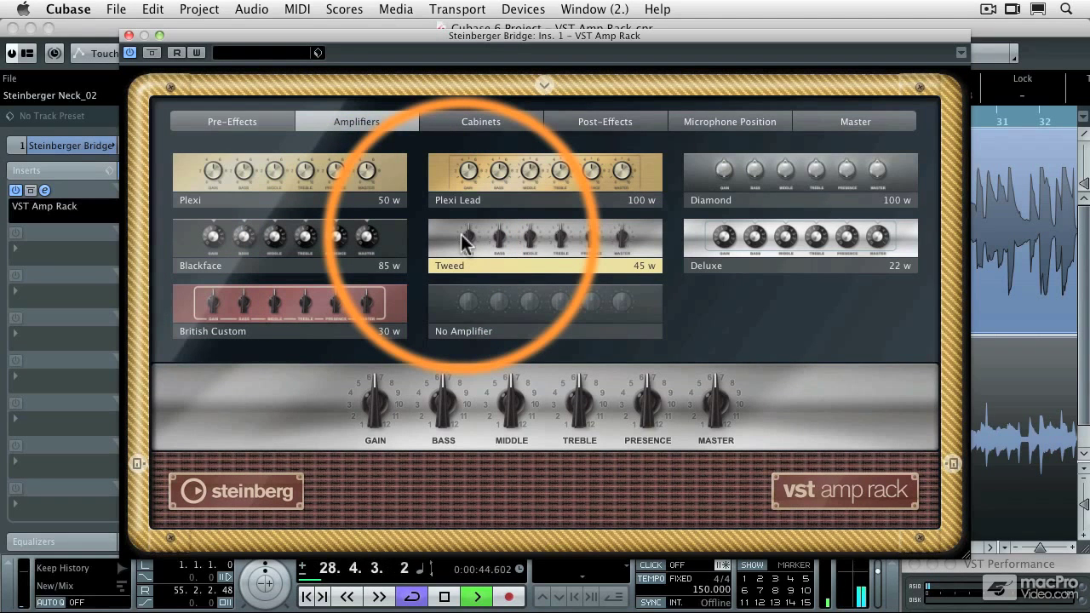
# - Choose an amplifier model and turn up its gain, treble and presence
pyautogui.click(290, 179)
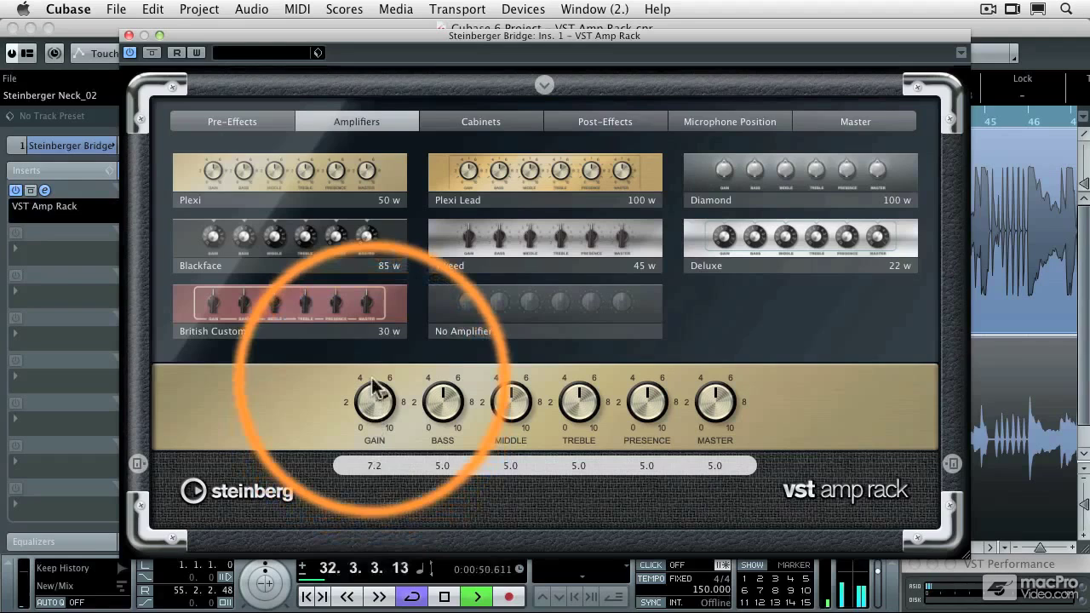
pyautogui.moveTo(373, 400); pyautogui.dragTo(373, 366)
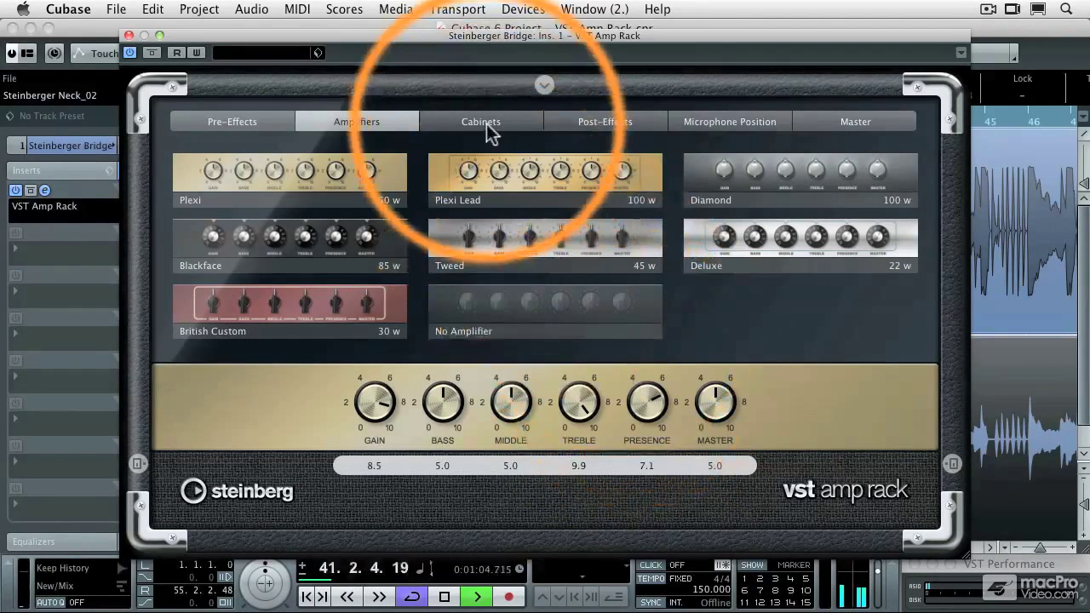
pyautogui.click(481, 121)
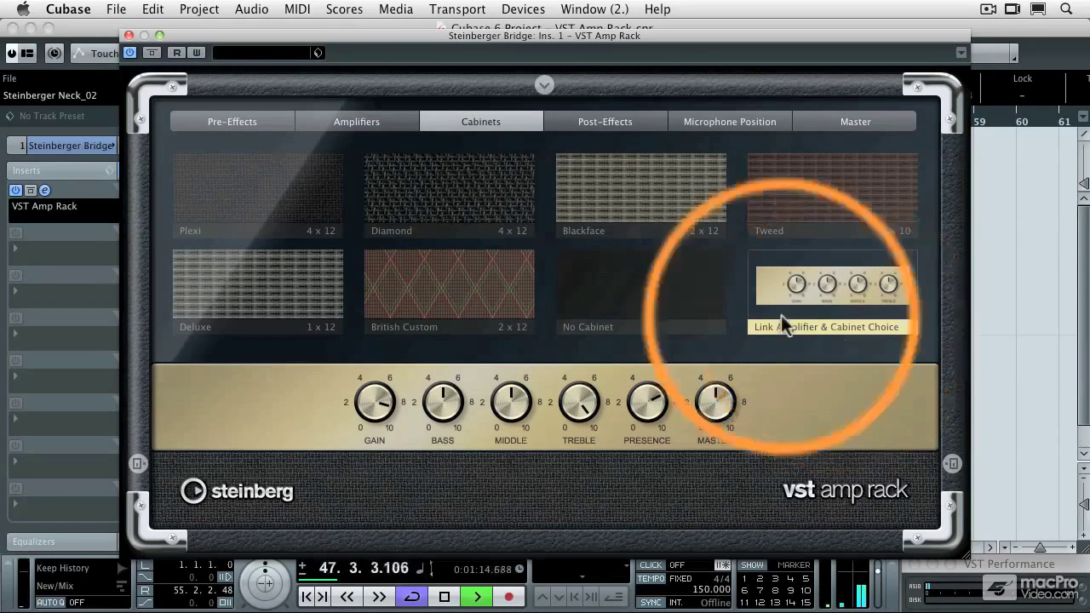
# - Link the speaker cabinet choice to the selected amplifier
pyautogui.click(449, 196)
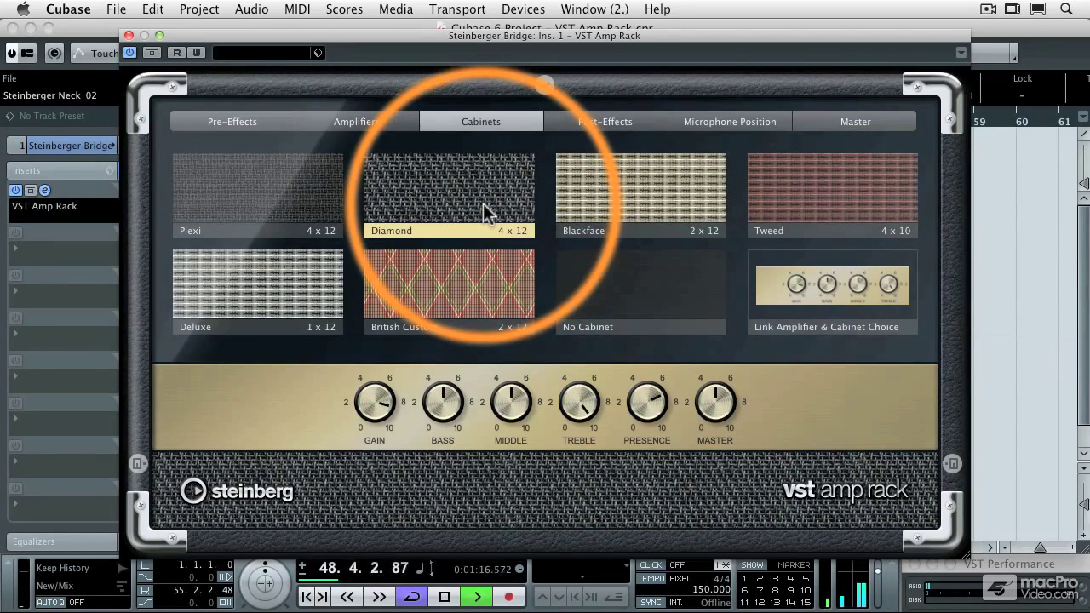
pyautogui.click(449, 285)
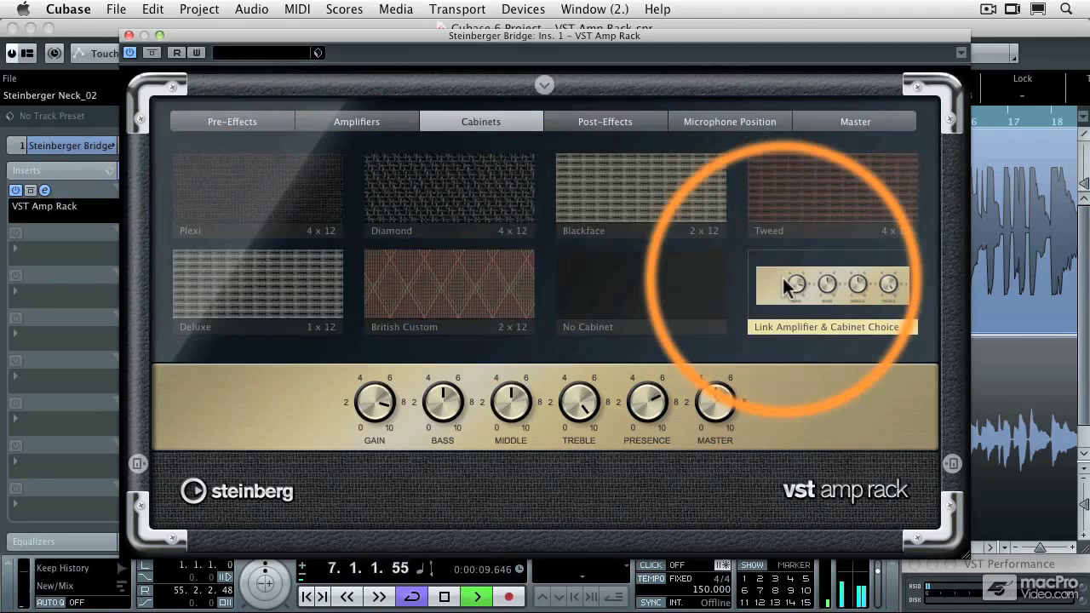
pyautogui.click(605, 121)
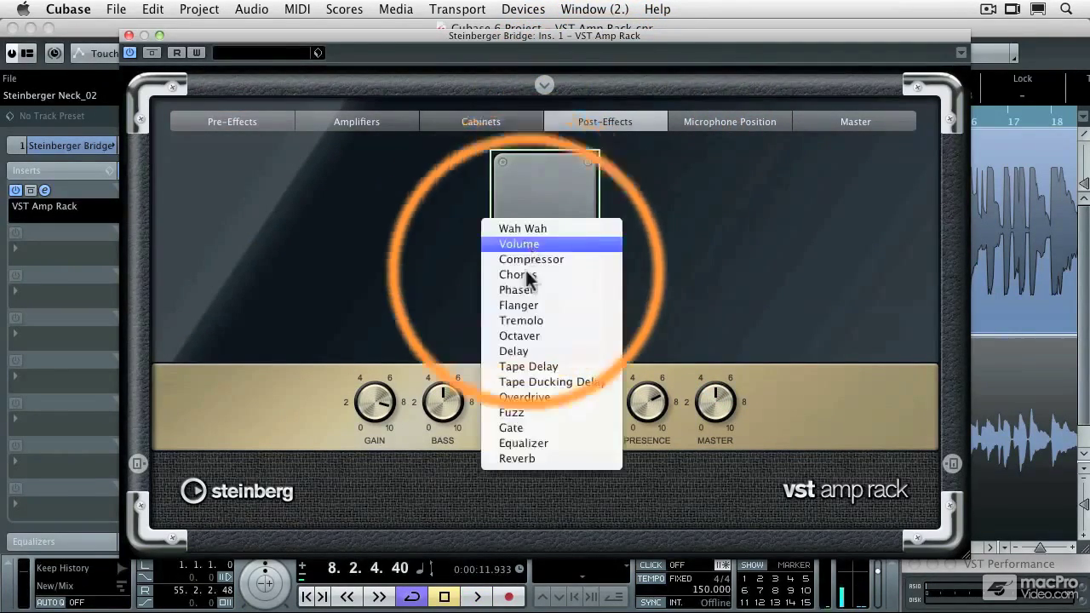
# - Add a Tape Delay pedal to the amp rack's post-effects slot
pyautogui.click(528, 367)
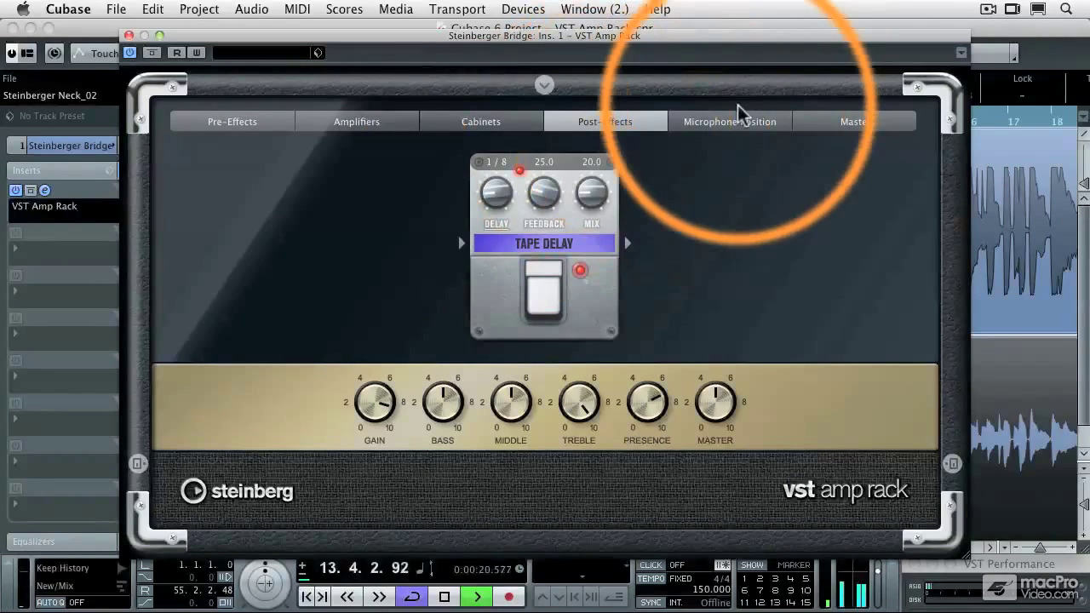
pyautogui.click(729, 121)
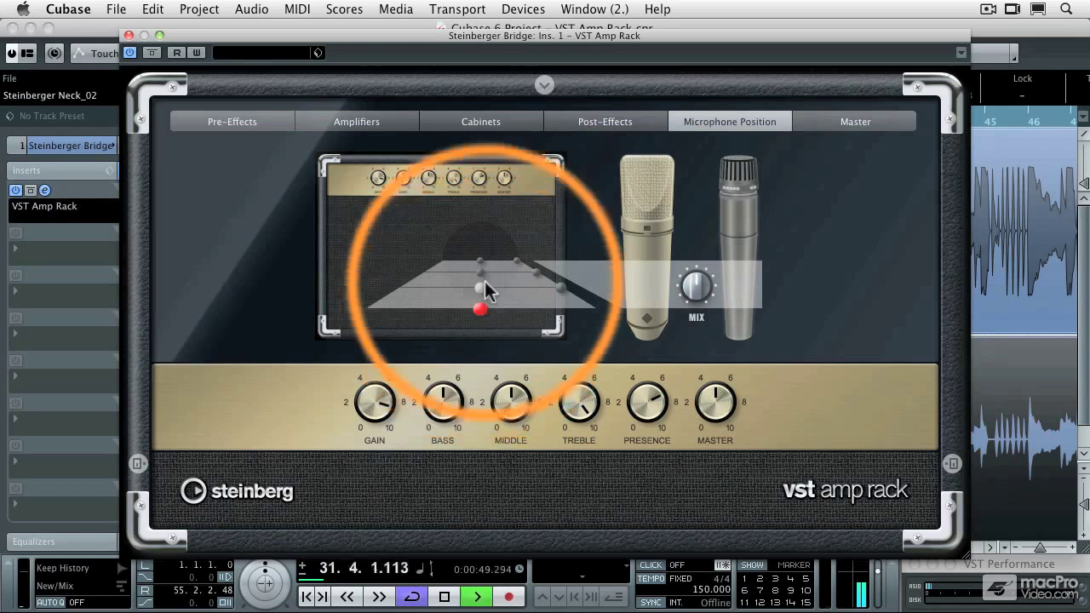
# - Move the microphone to a new spot in front of the cabinet
pyautogui.moveTo(481, 289); pyautogui.dragTo(481, 268)
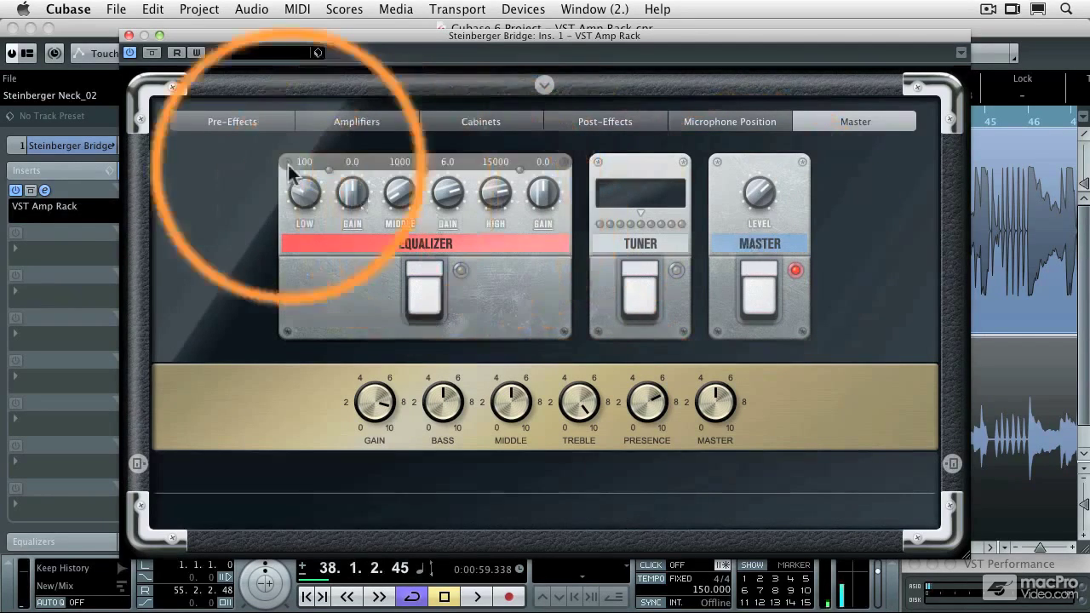
# - Add an Overdrive pedal right after the Compressor in Pre-Effects
pyautogui.click(232, 121)
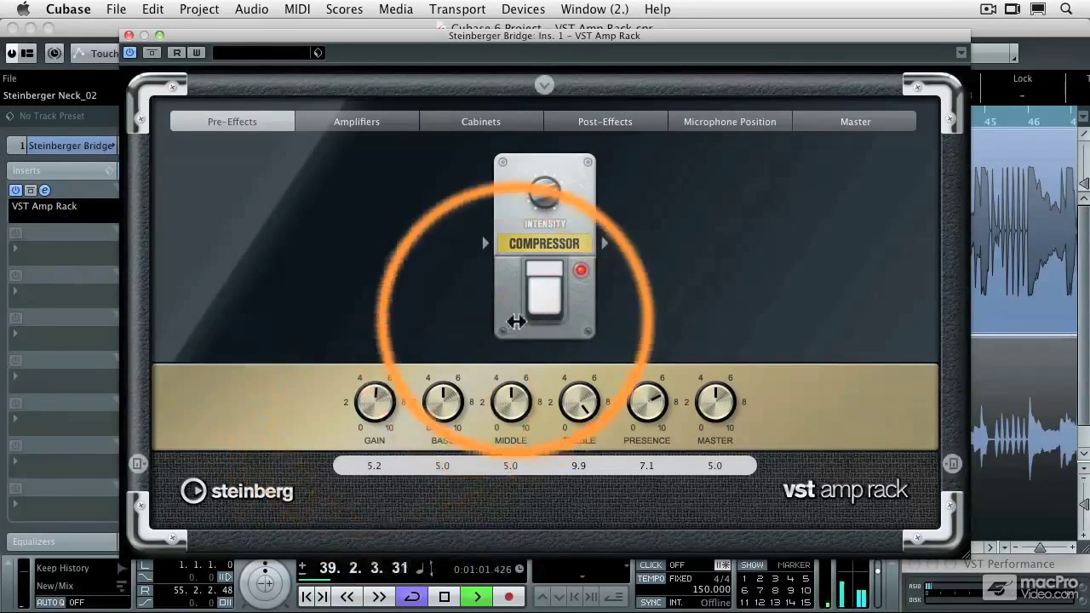
pyautogui.click(611, 243)
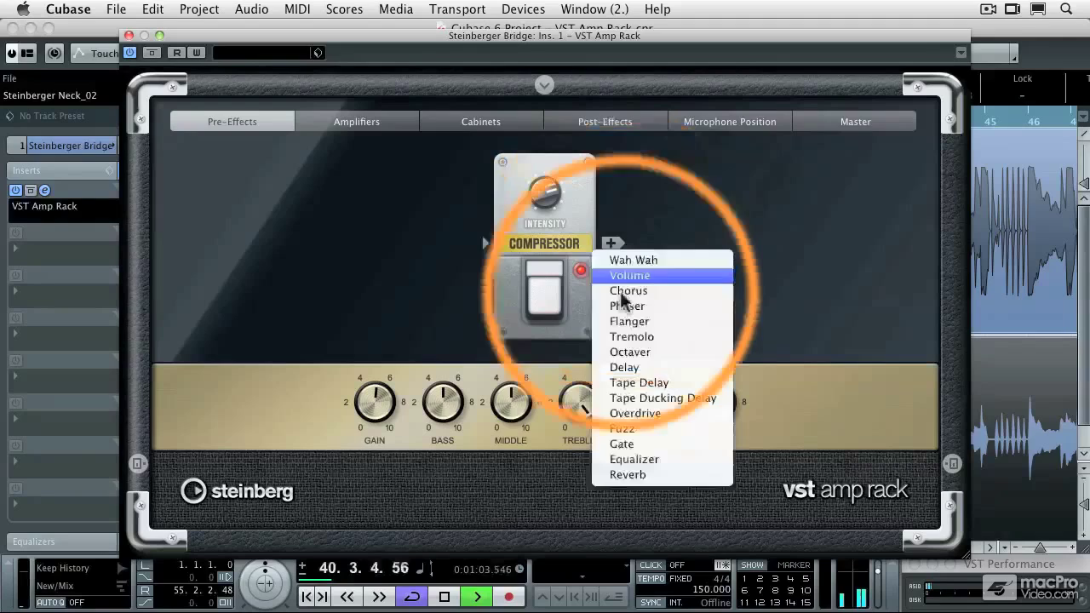
pyautogui.moveTo(655, 367)
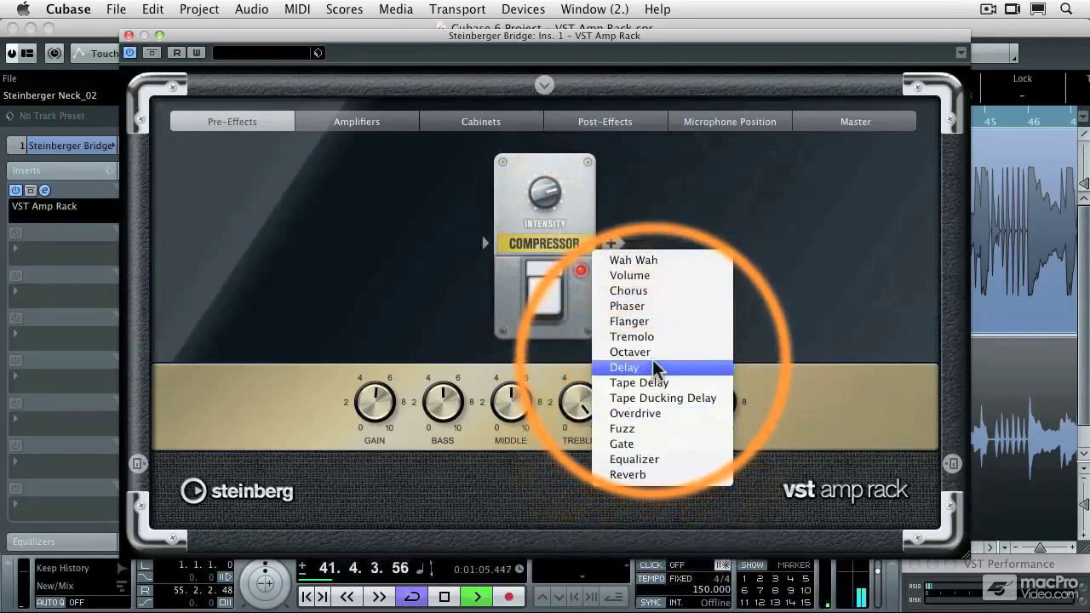
pyautogui.click(635, 413)
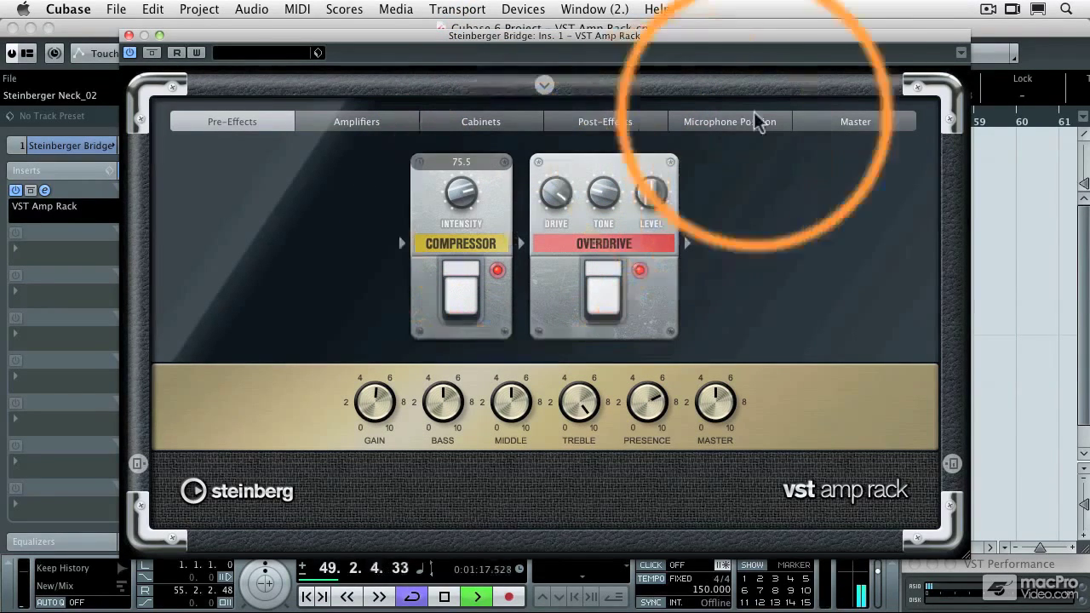
pyautogui.click(729, 121)
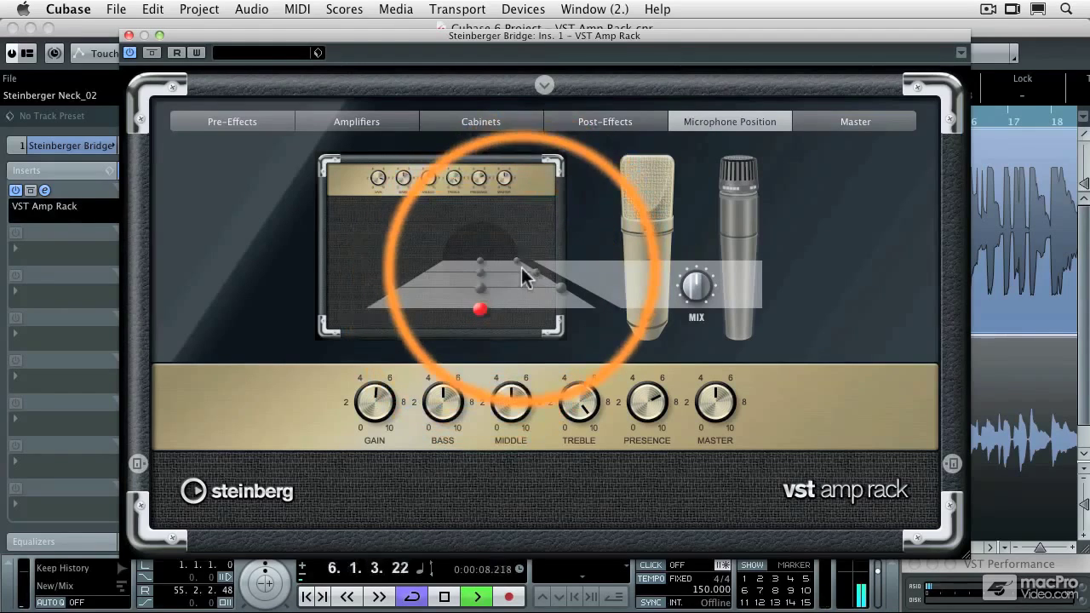
# - Reposition the microphone to a new spot in front of the bridge guitar's speaker
pyautogui.moveTo(479, 309); pyautogui.dragTo(515, 261)
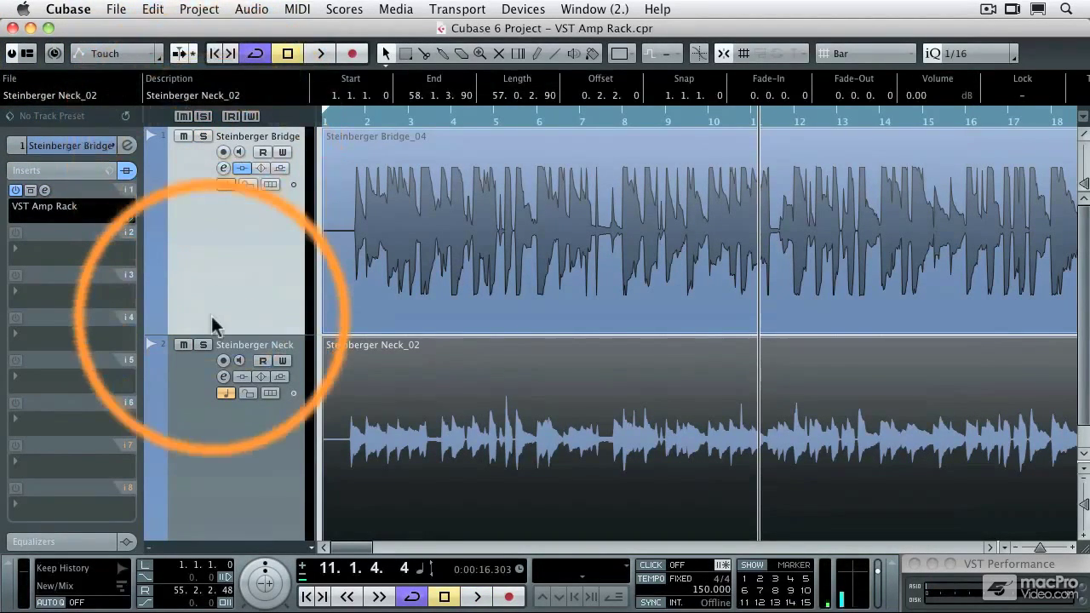
# - Select the Steinberger Neck track and bring up its VST Amp Rack amplifier models
pyautogui.click(253, 345)
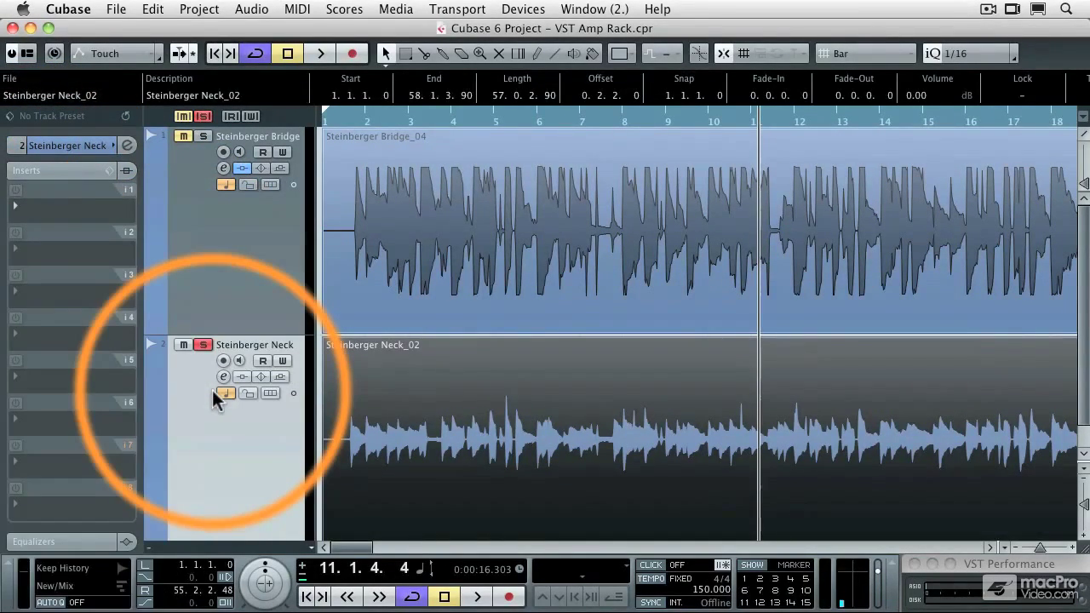
pyautogui.click(224, 393)
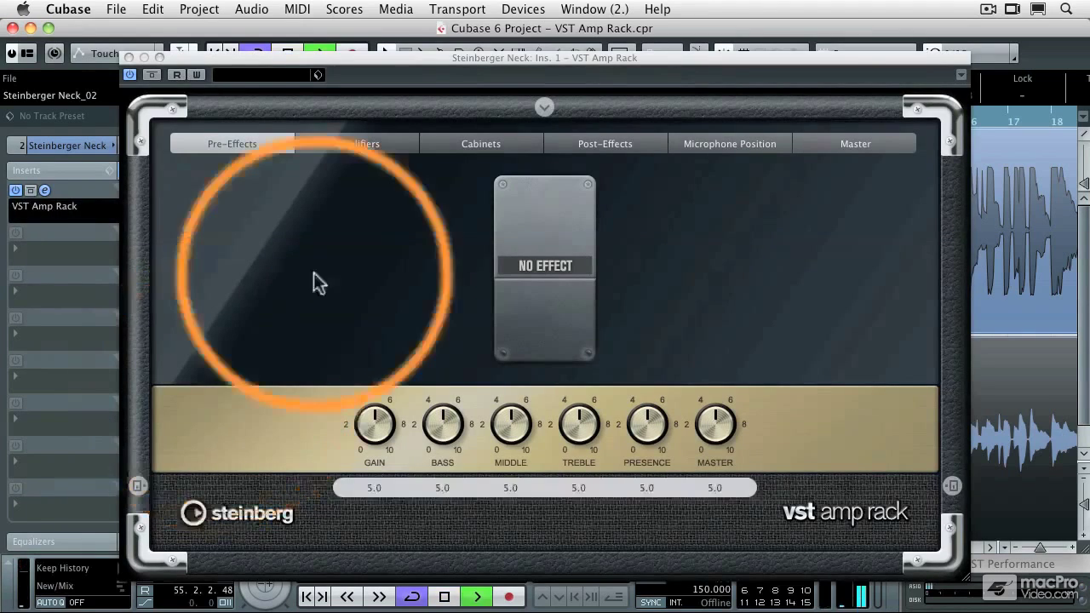
pyautogui.click(357, 143)
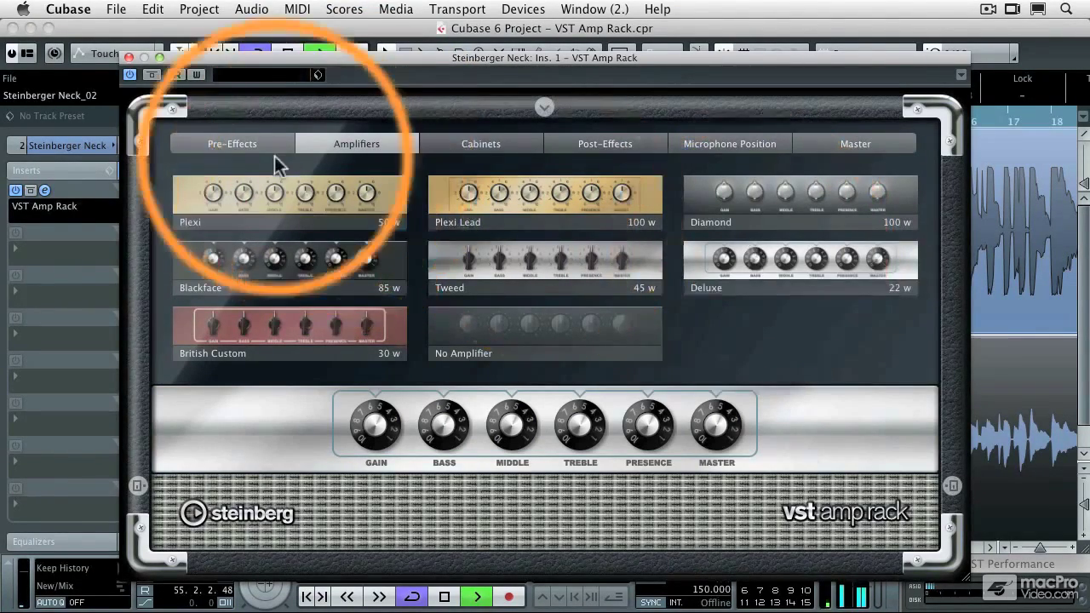
# - Add a Fuzz pedal before the amp in the neck track's rack
pyautogui.click(232, 143)
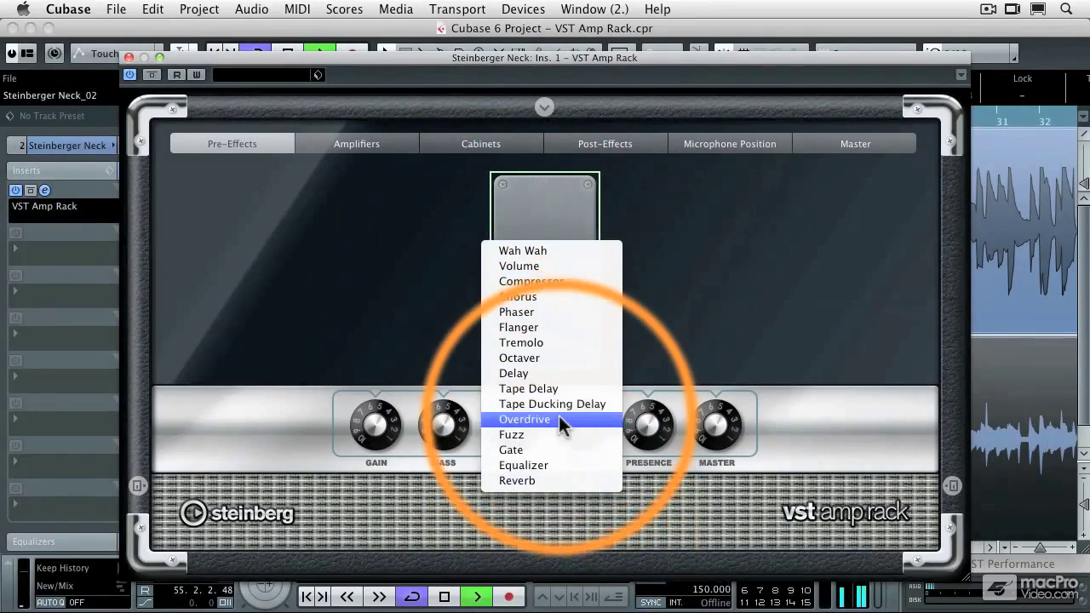
pyautogui.click(510, 434)
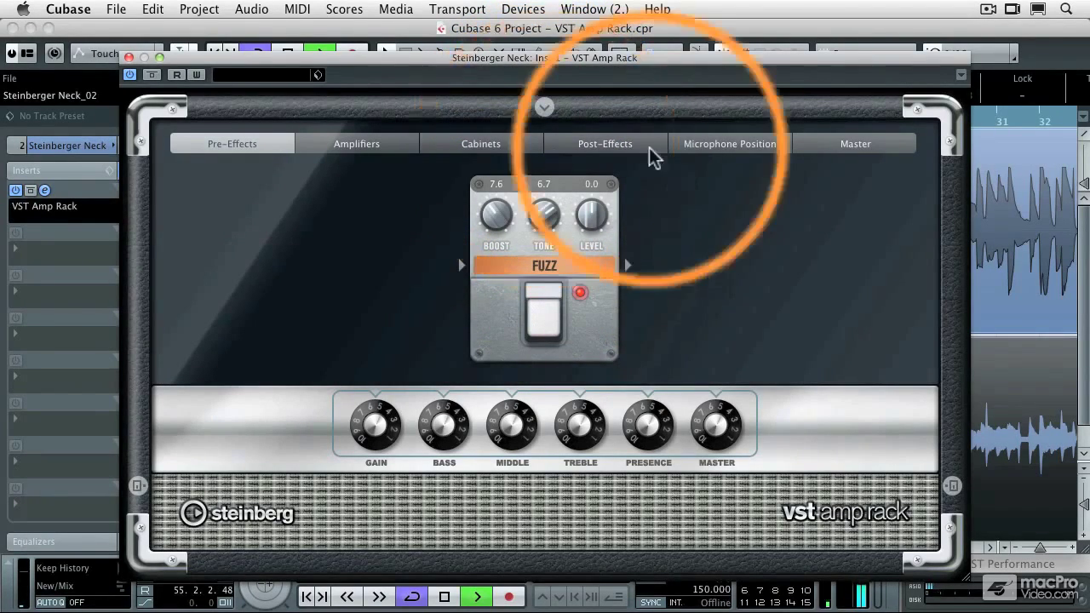
pyautogui.click(730, 143)
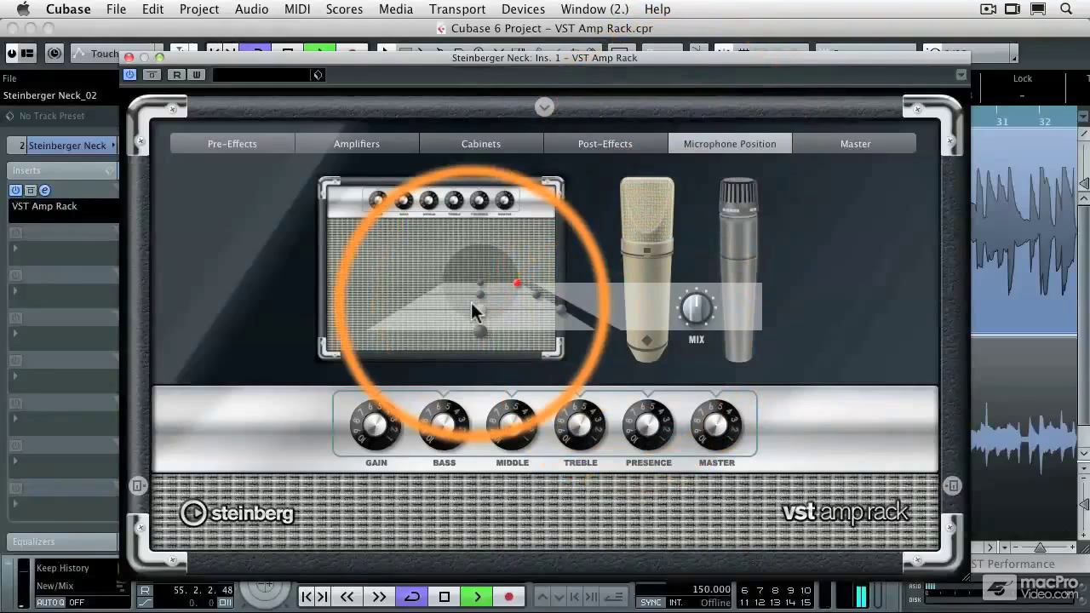
# - Center the neck track's microphone on the speaker, then review the Fuzz pedal and amp models
pyautogui.moveTo(515, 284); pyautogui.dragTo(481, 309)
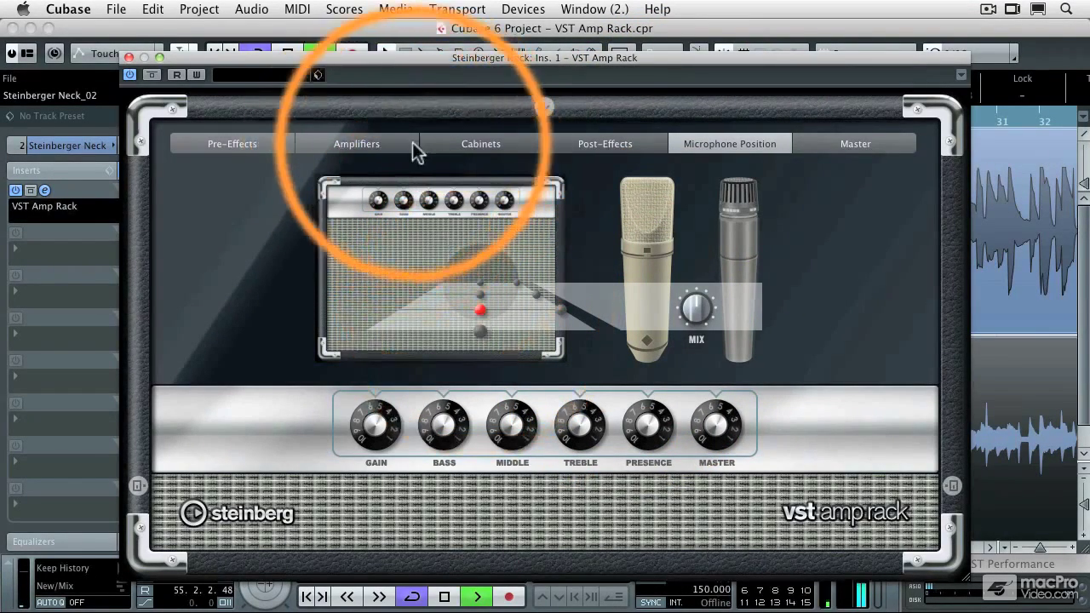
pyautogui.click(231, 143)
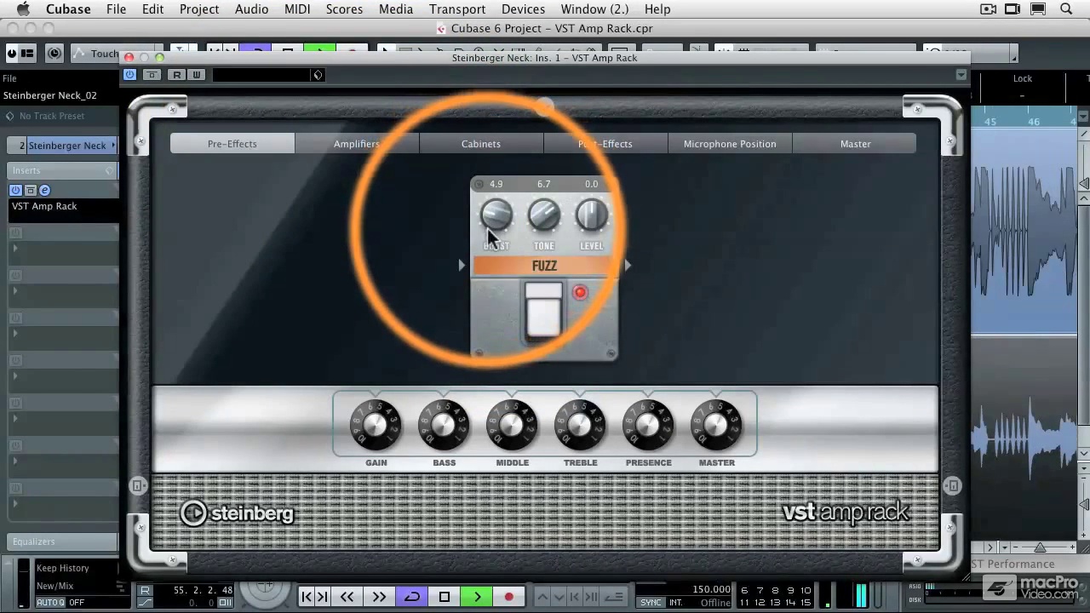
pyautogui.click(356, 143)
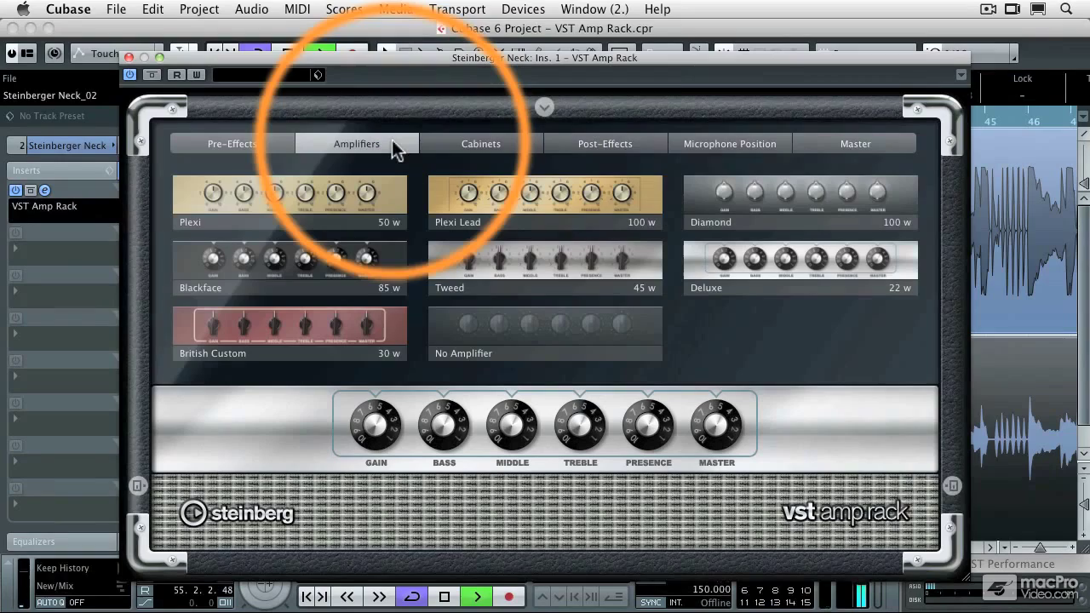
pyautogui.click(480, 143)
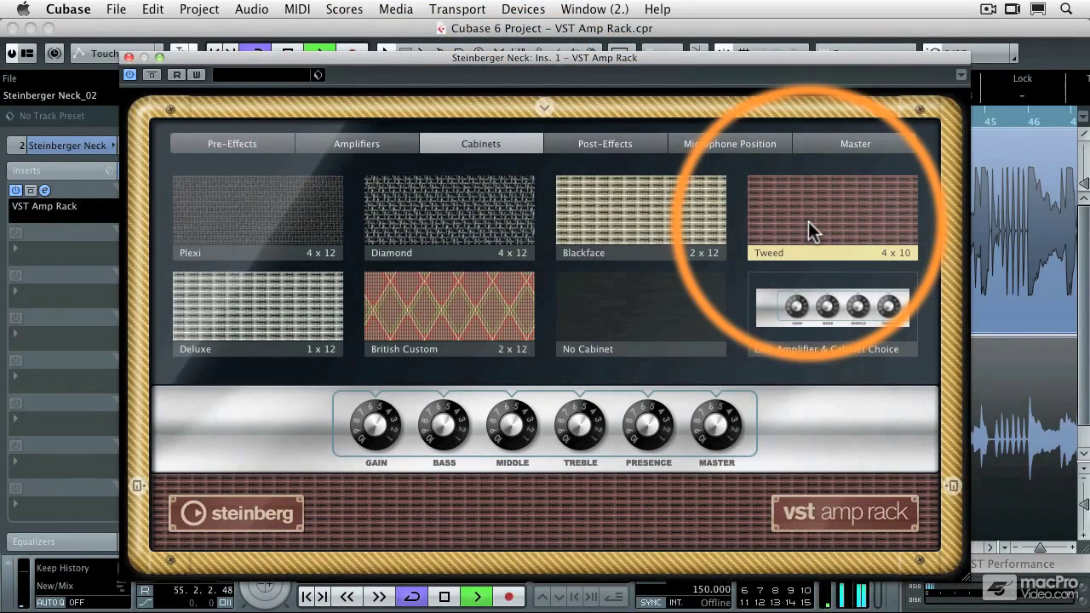
# - Give the neck track a Tweed 4x10 cabinet and a switched-on Delay post-effect
pyautogui.click(605, 143)
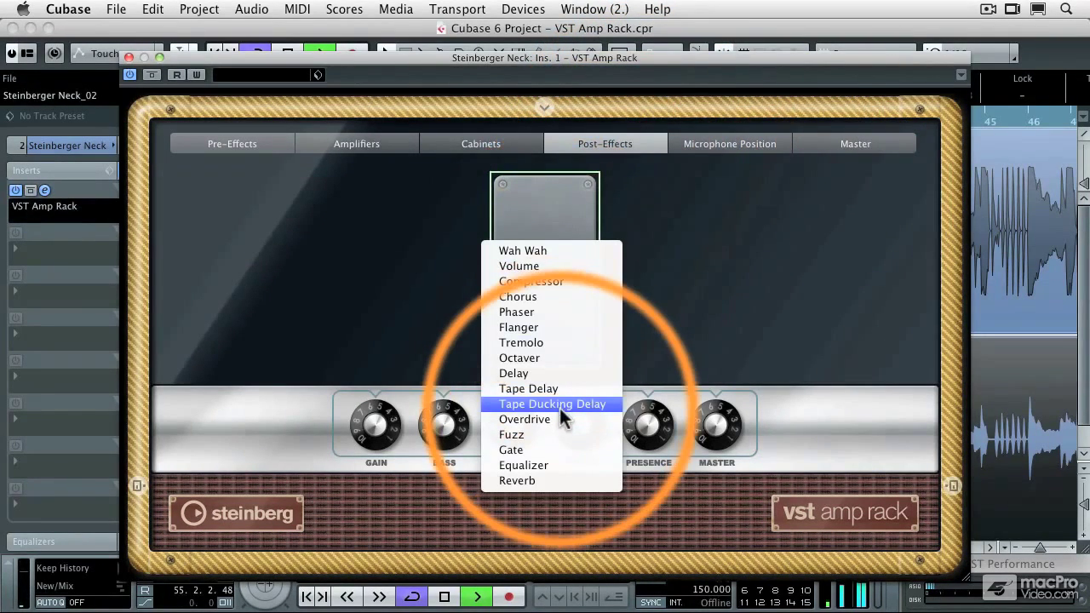
pyautogui.moveTo(557, 373)
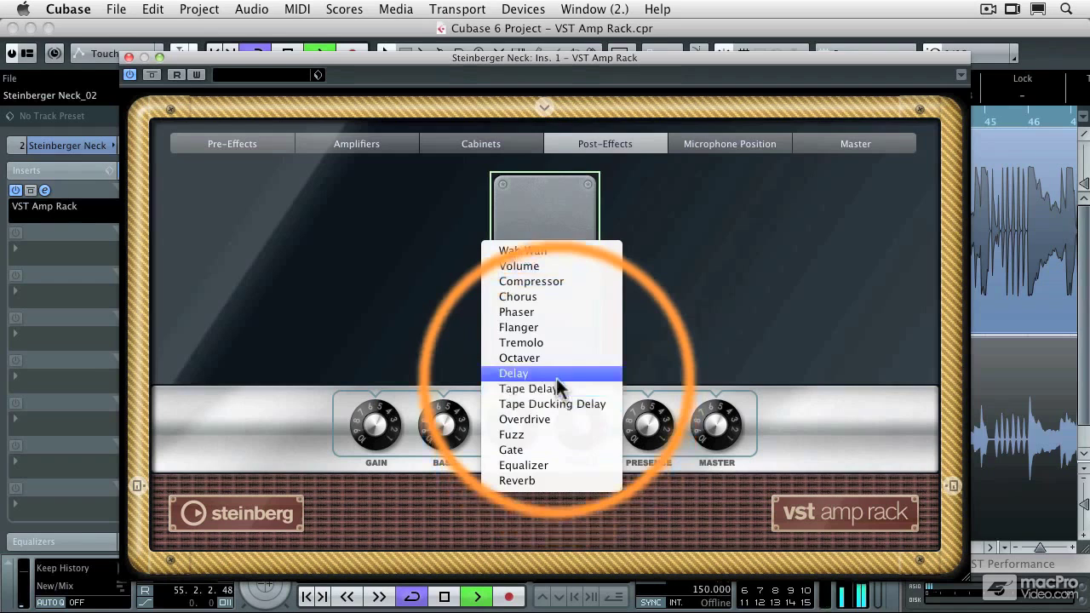
pyautogui.click(513, 373)
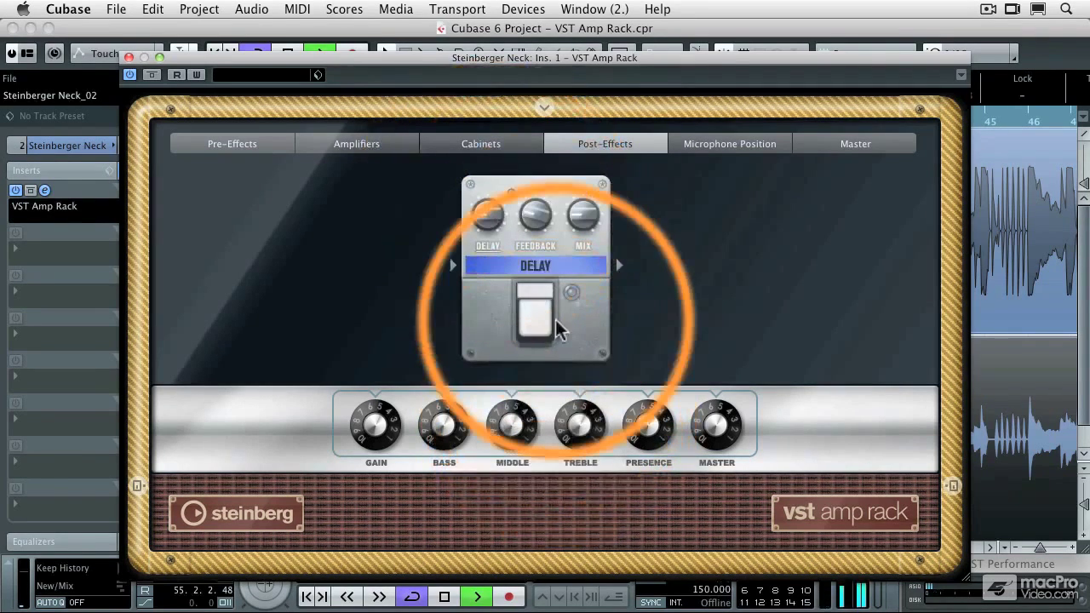
pyautogui.click(534, 320)
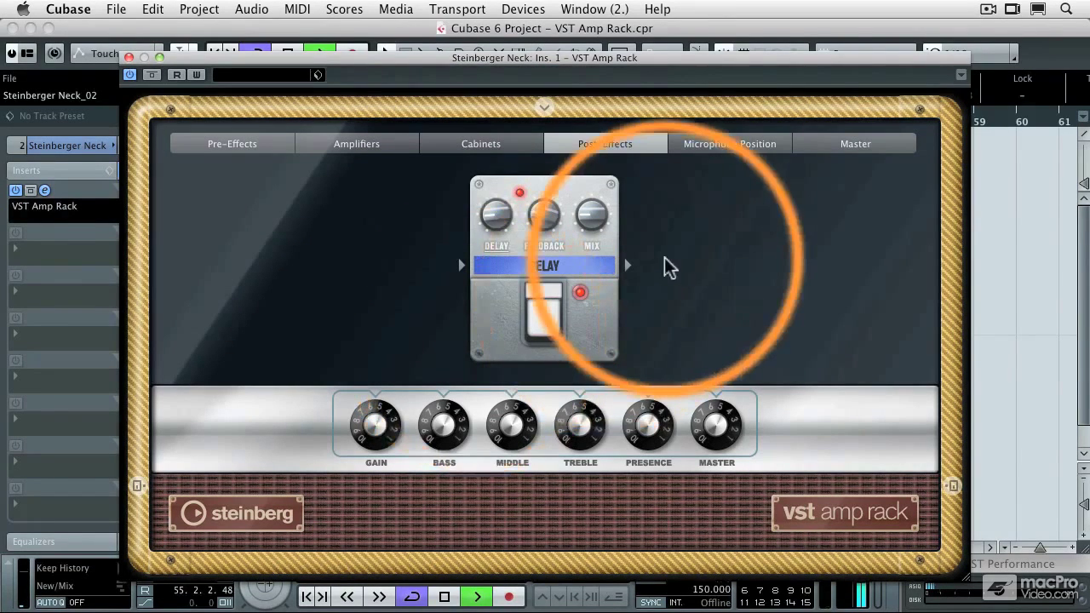
pyautogui.click(728, 143)
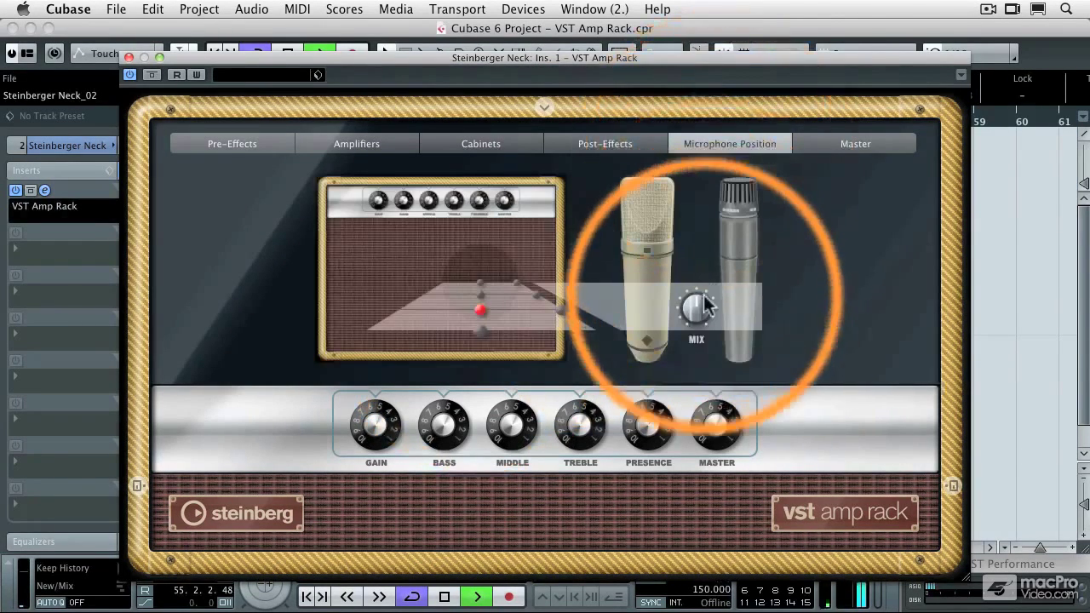